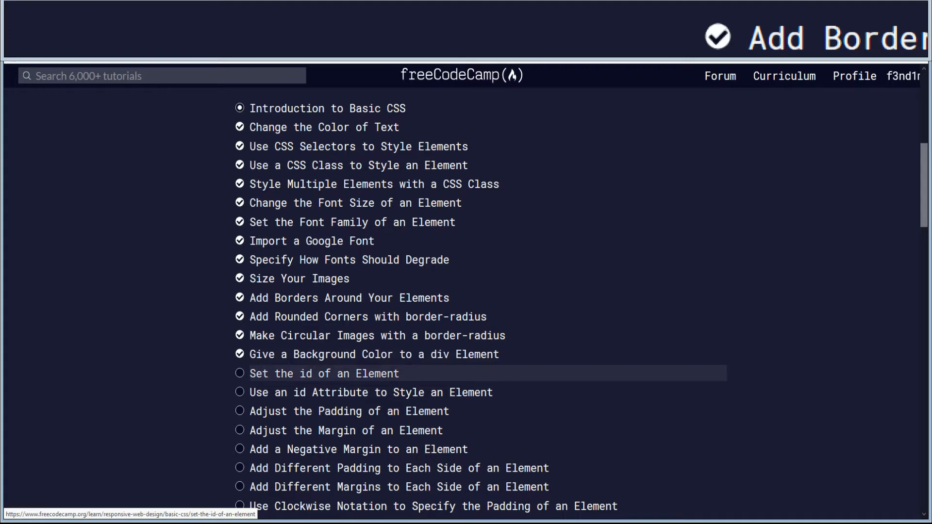
Load the "Set the id of an Element" challenge from the Basic CSS list
click(324, 374)
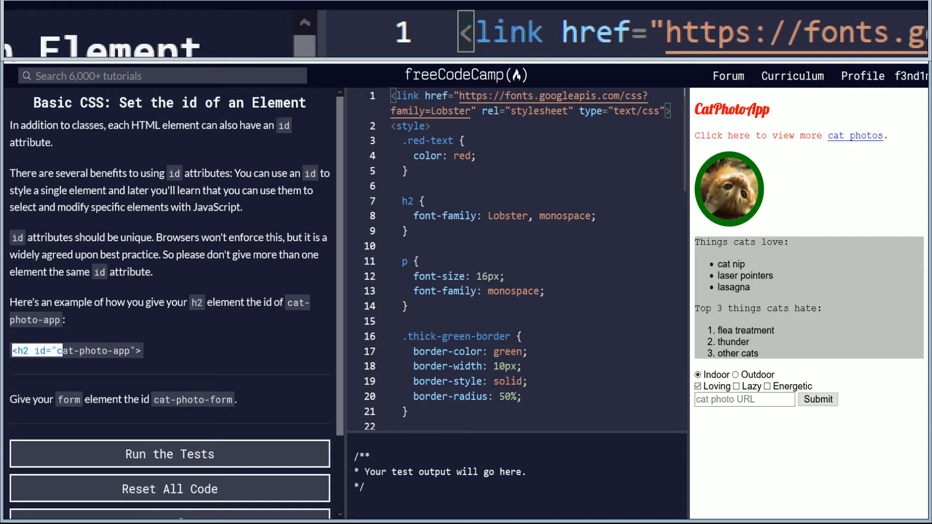
text(at-photo-app)
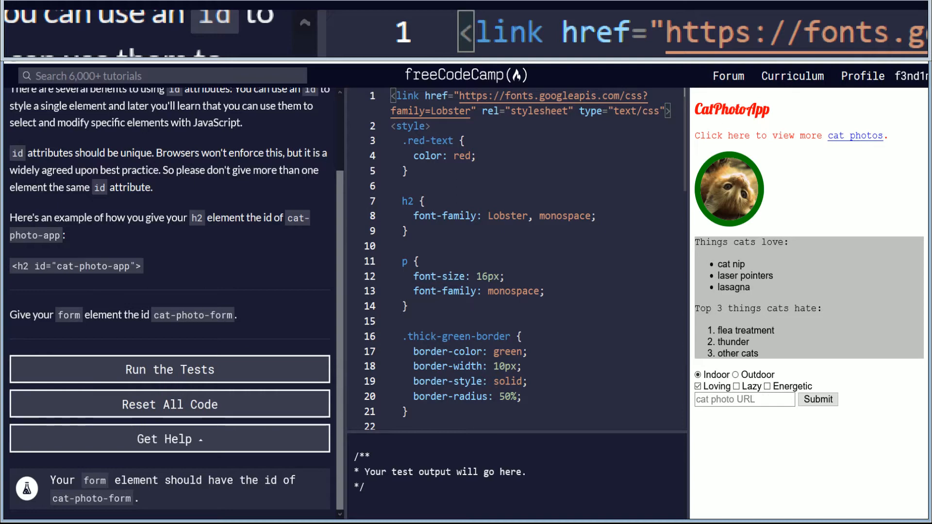
Reach the form's opening tag on line 53 and start editing it
scroll(down, 3)
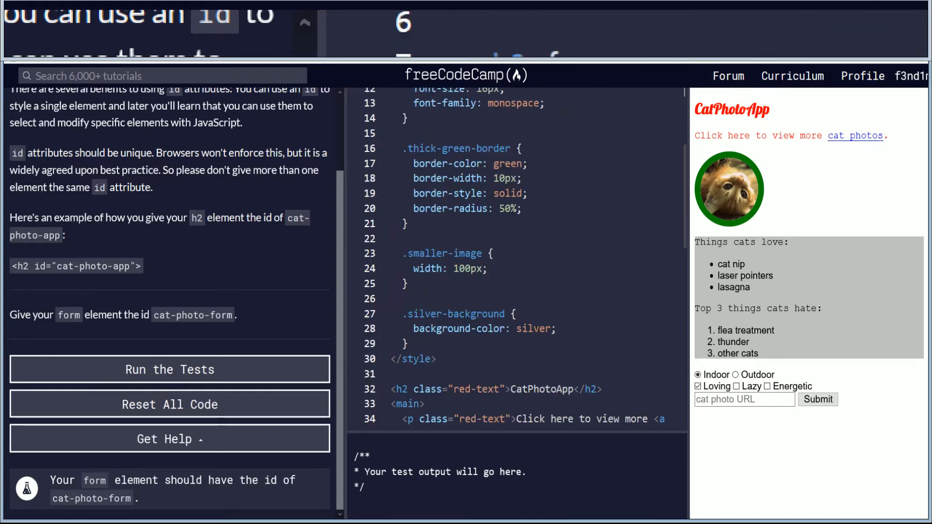
scroll(down, 3)
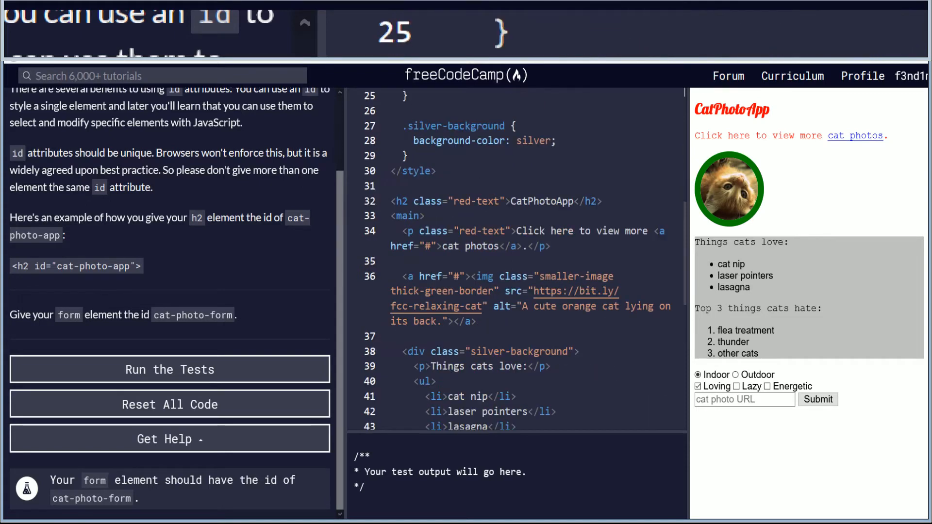
scroll(down, 3)
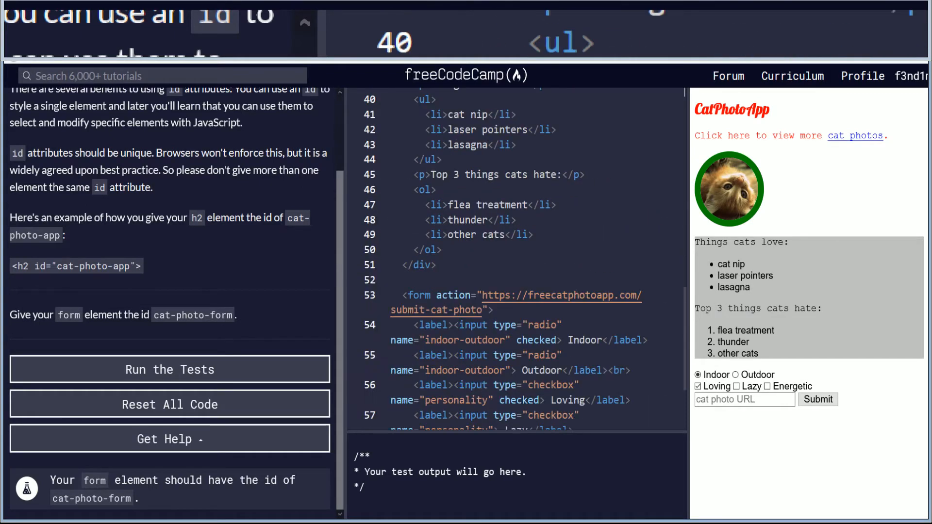
double_click(418, 295)
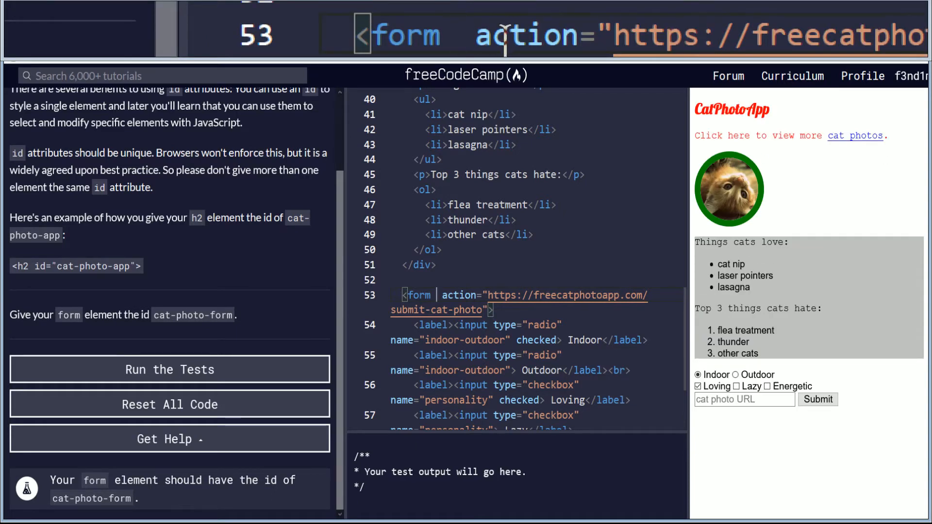
Add id="cat-photo-form" to the form element before its action attribute
text(id)
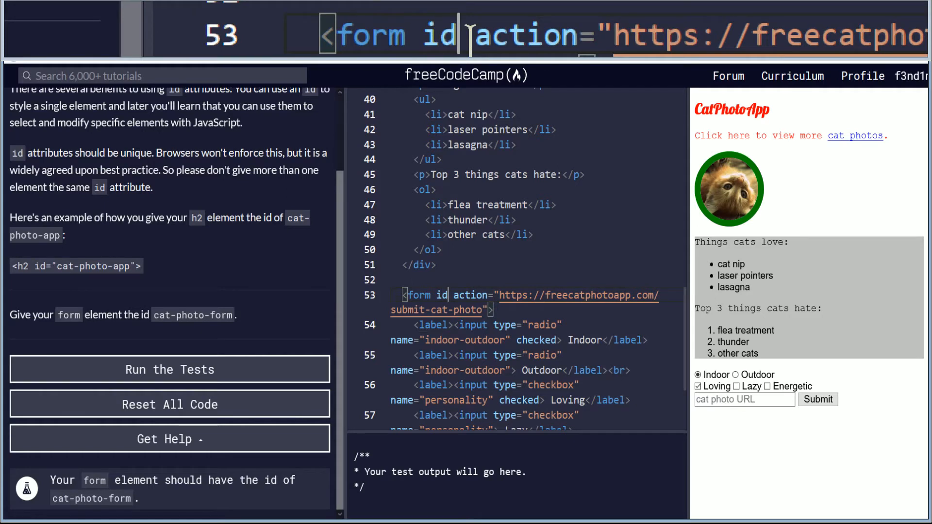
text(=)
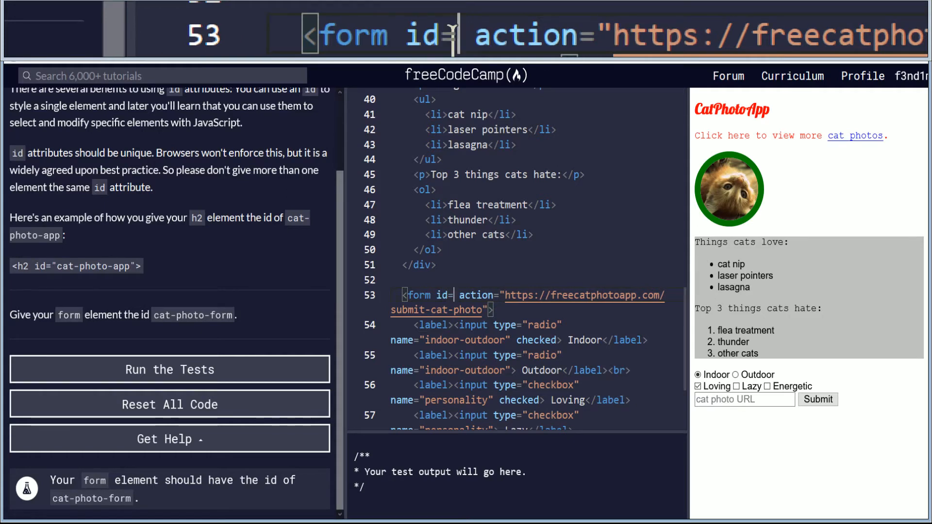
text("")
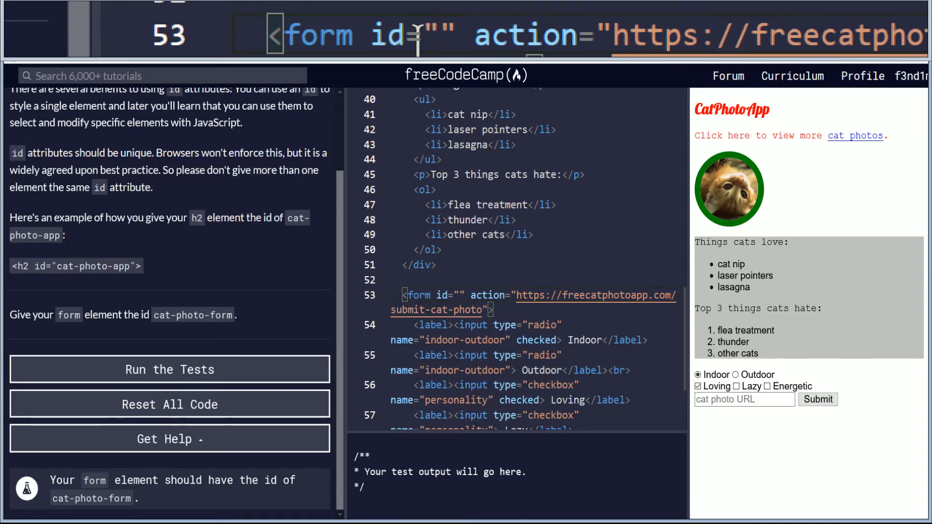
text(cat)
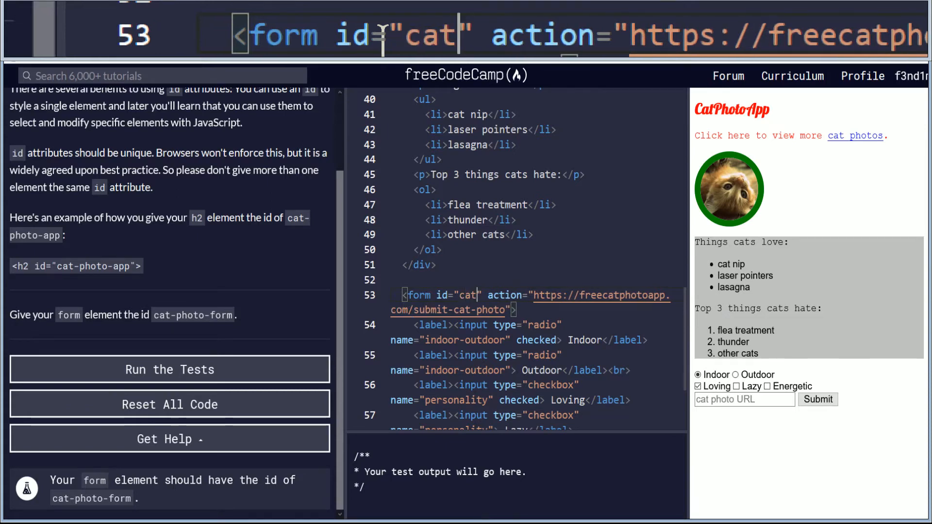
text(-ph)
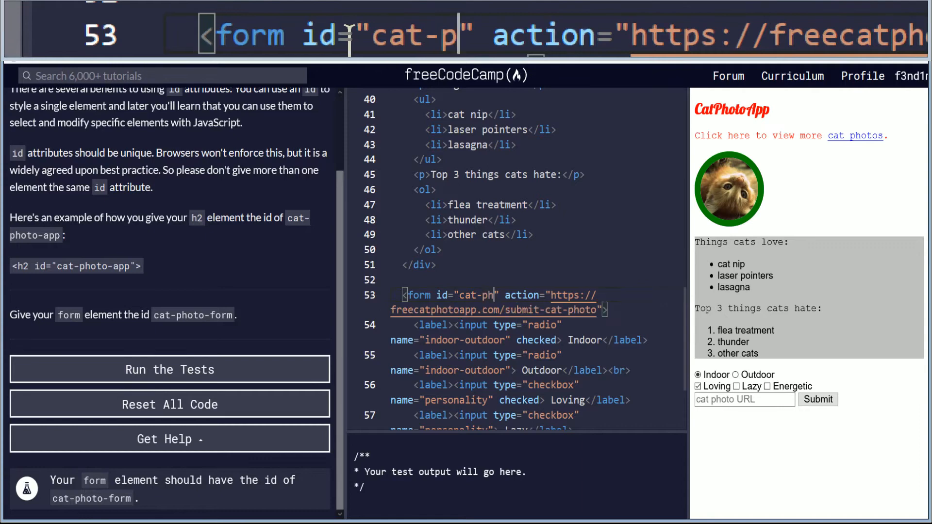
text(hoto-fo)
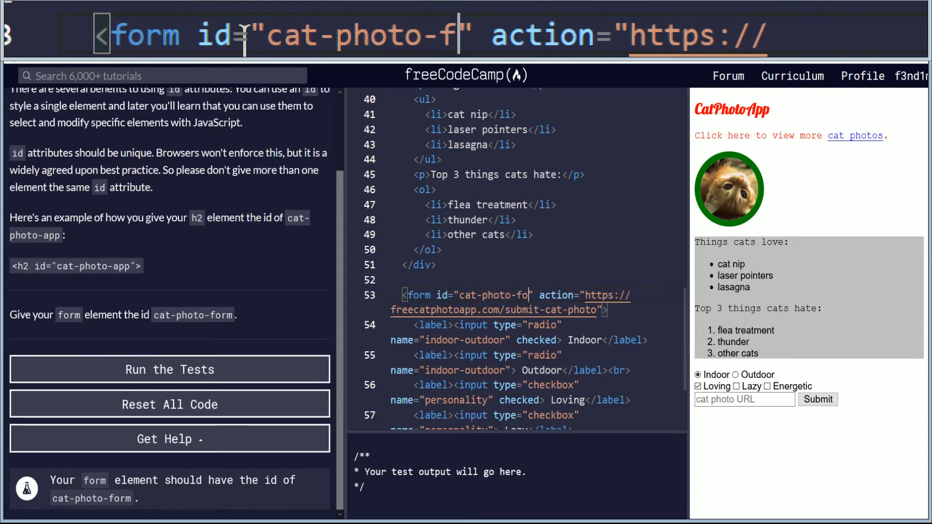
text(rm)
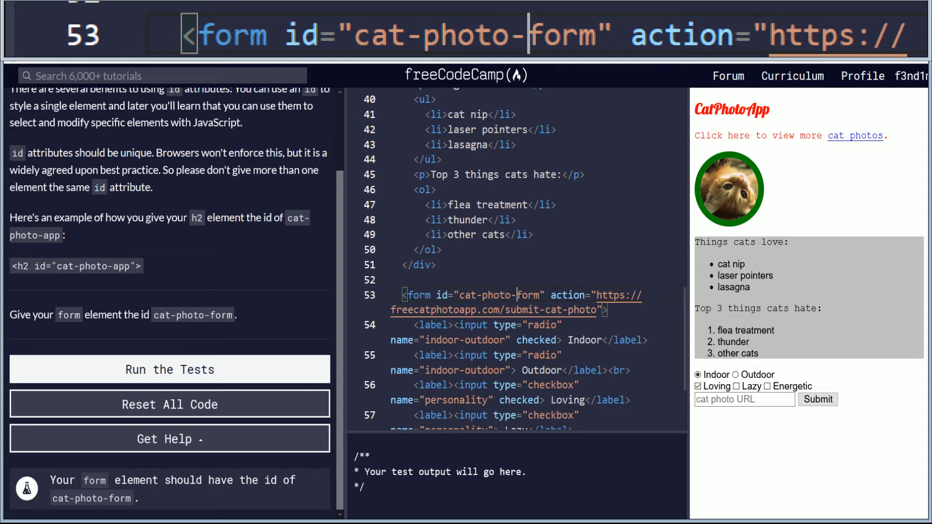
click(169, 369)
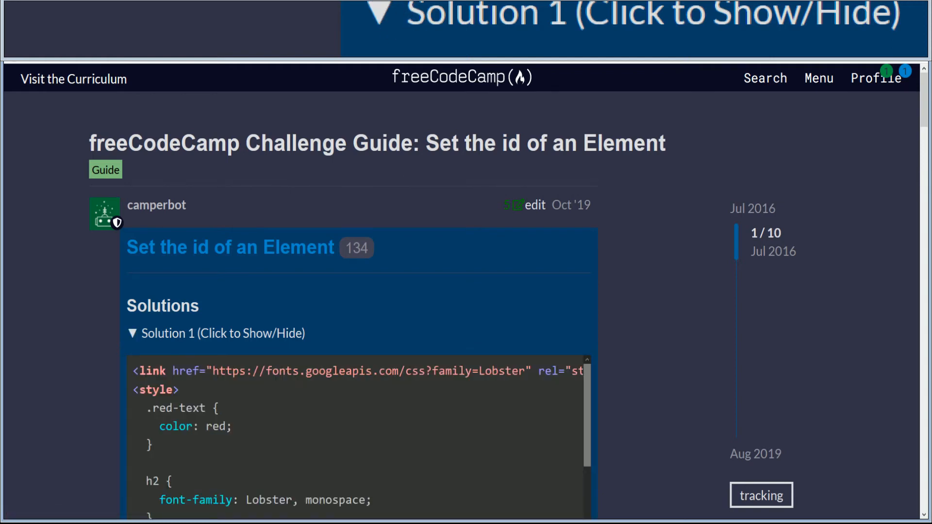
Read through the Challenge Guide's solution code for setting an element's id
scroll(down, 3)
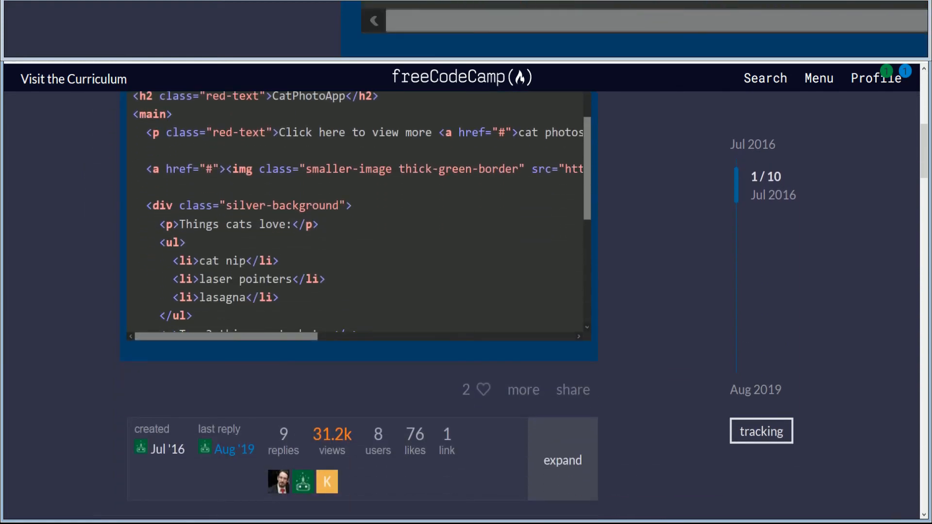
scroll(down, 3)
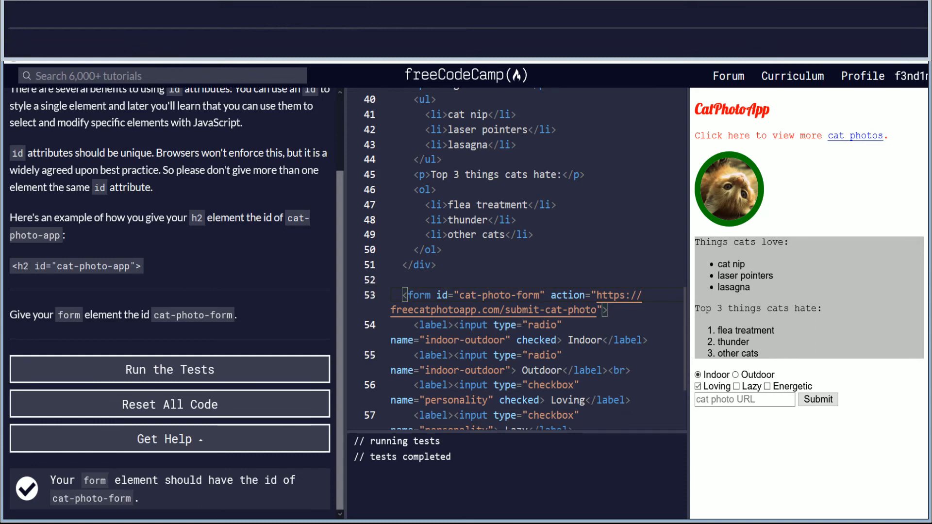
Move id="cat-photo-form" after the form's action attribute and run the tests to pass
double_click(491, 295)
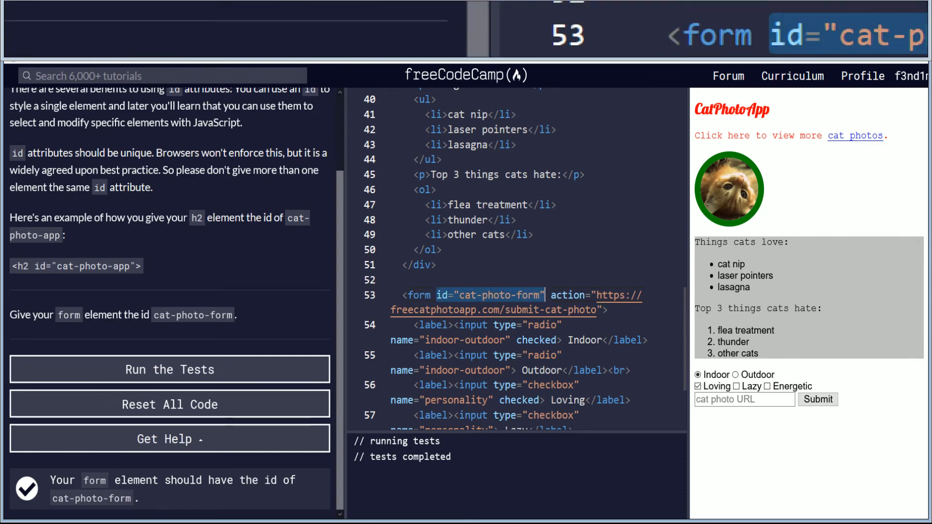
key(Delete)
text( id="cat-photo-form")
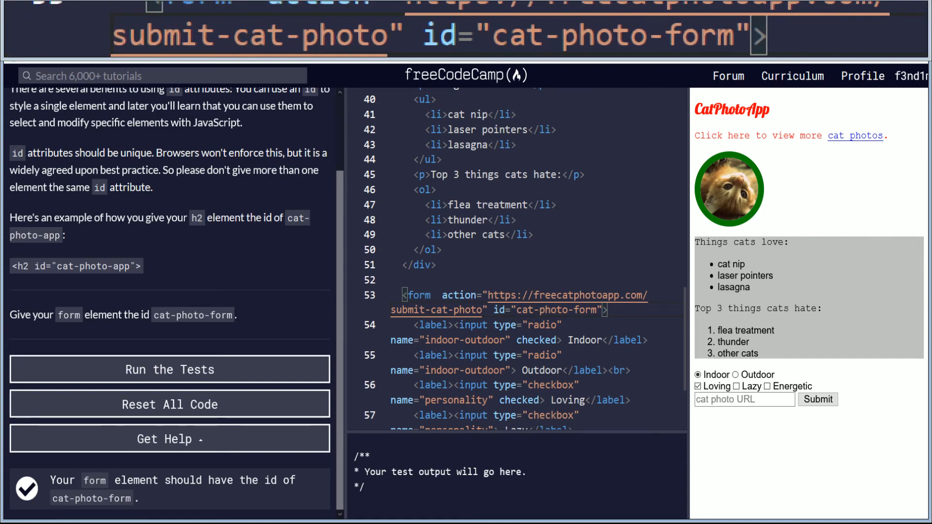
click(170, 369)
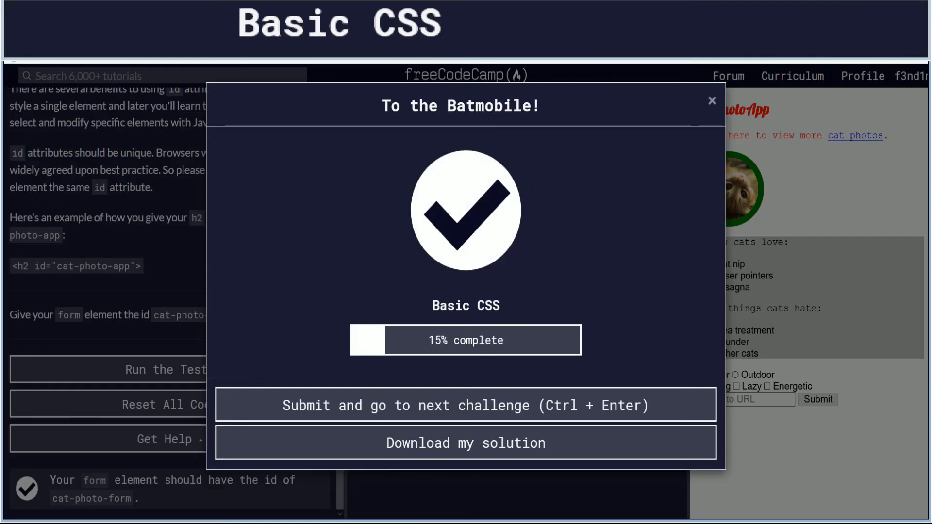